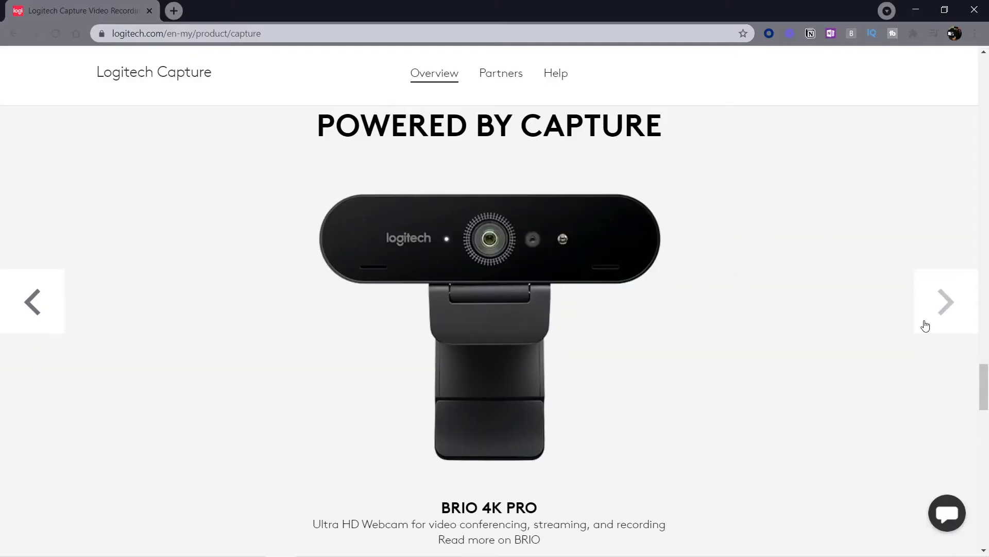
Add a new scene named 'Logitech Capture' to the scene list.
scroll(down, 3)
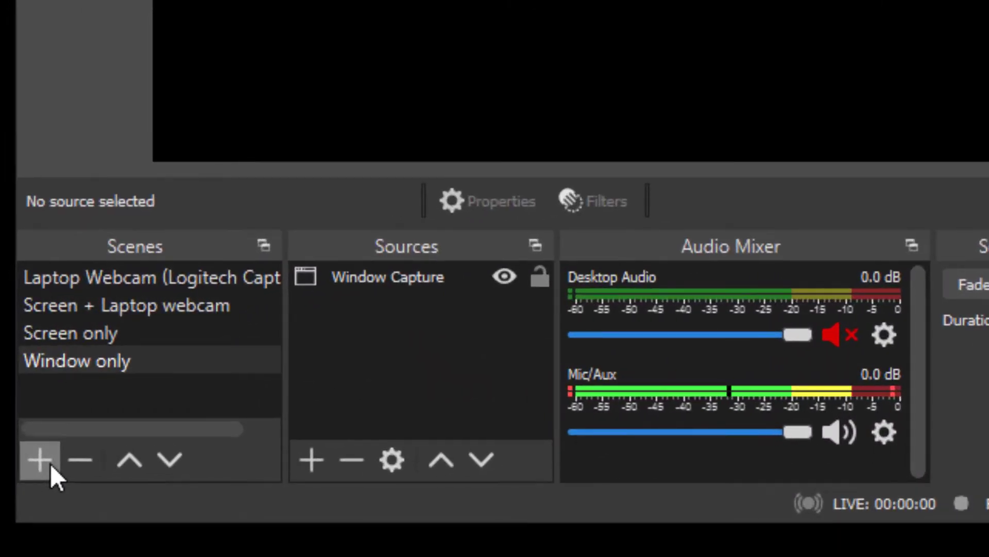
click(38, 460)
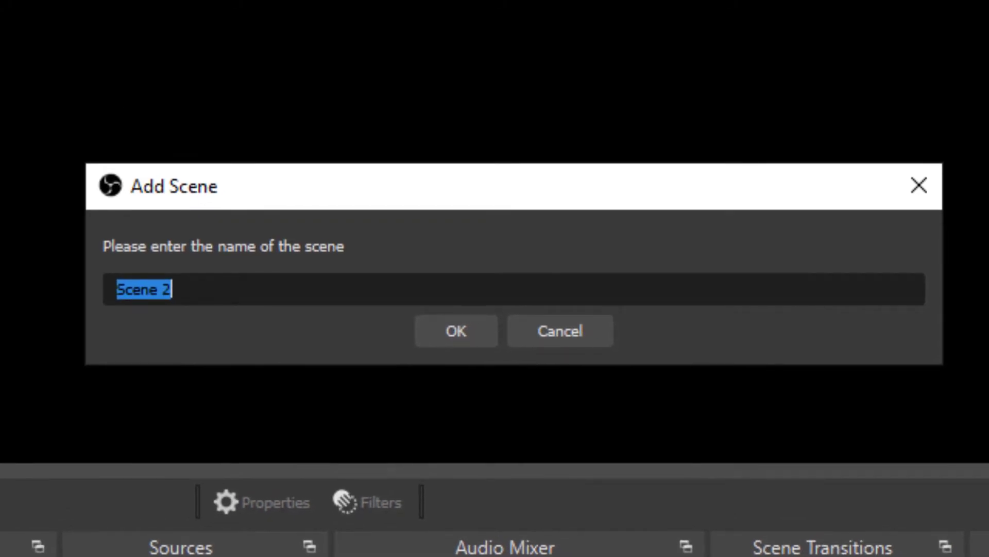
text(Logitech C)
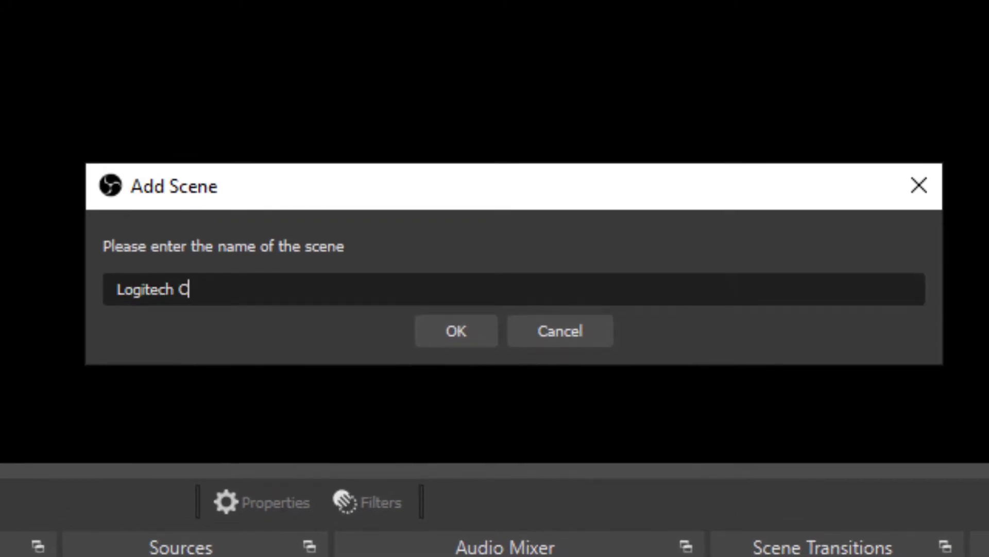
text(apture)
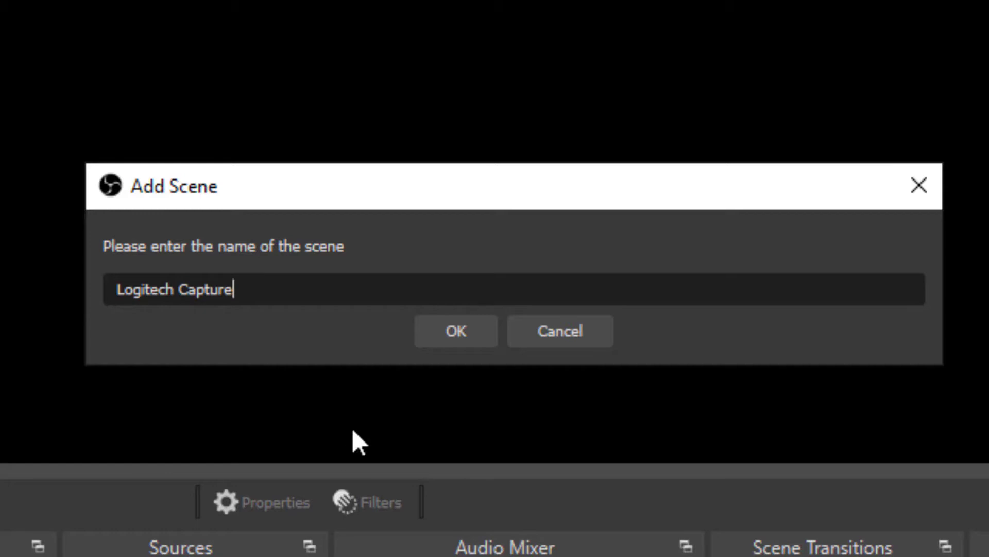
click(455, 331)
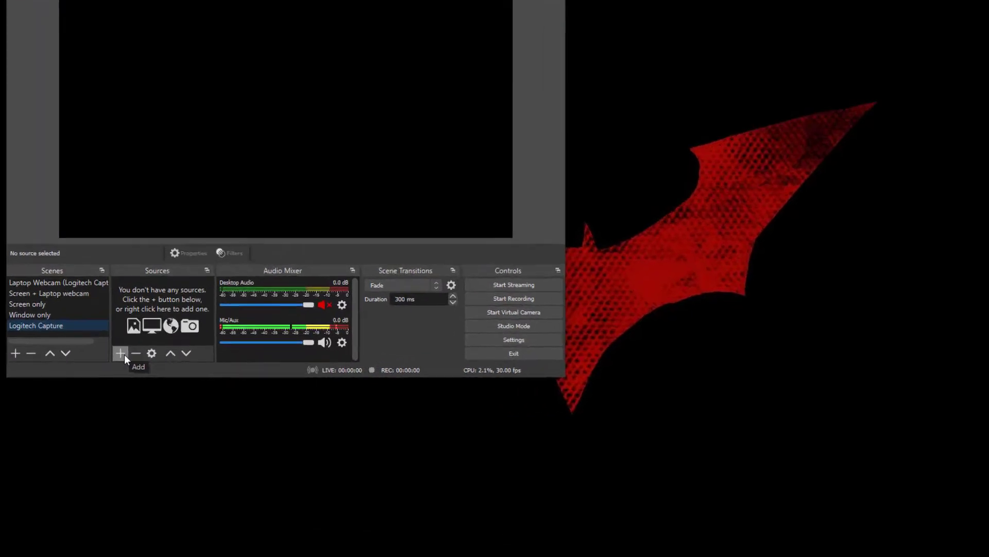
Add a new Video Capture Device source named 'Logitech C922' to the scene.
click(120, 352)
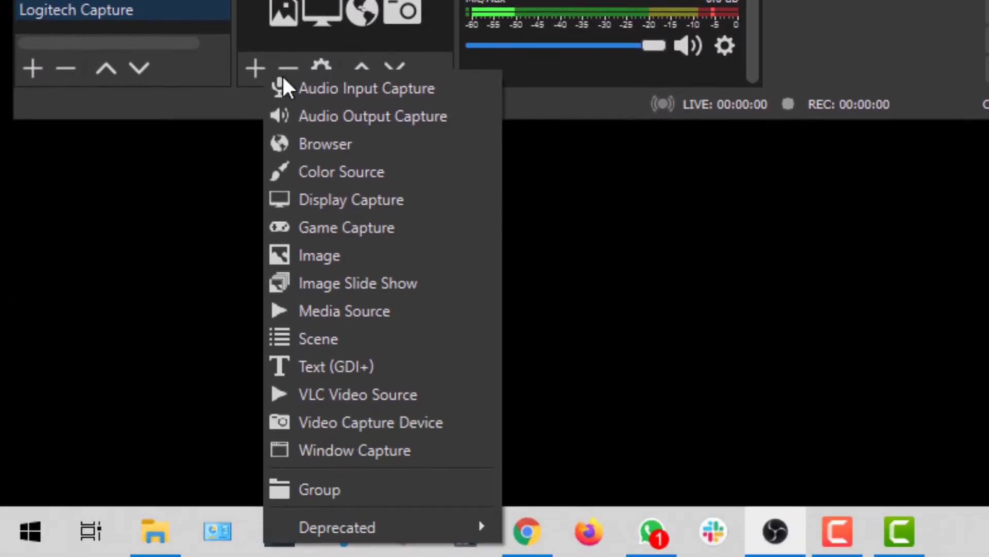
mouse_move(379, 422)
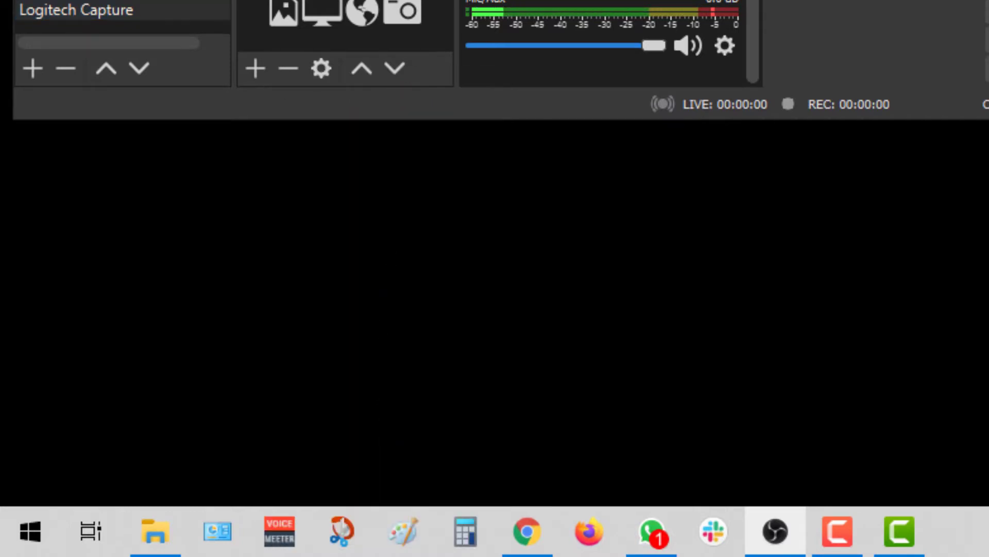
click(255, 68)
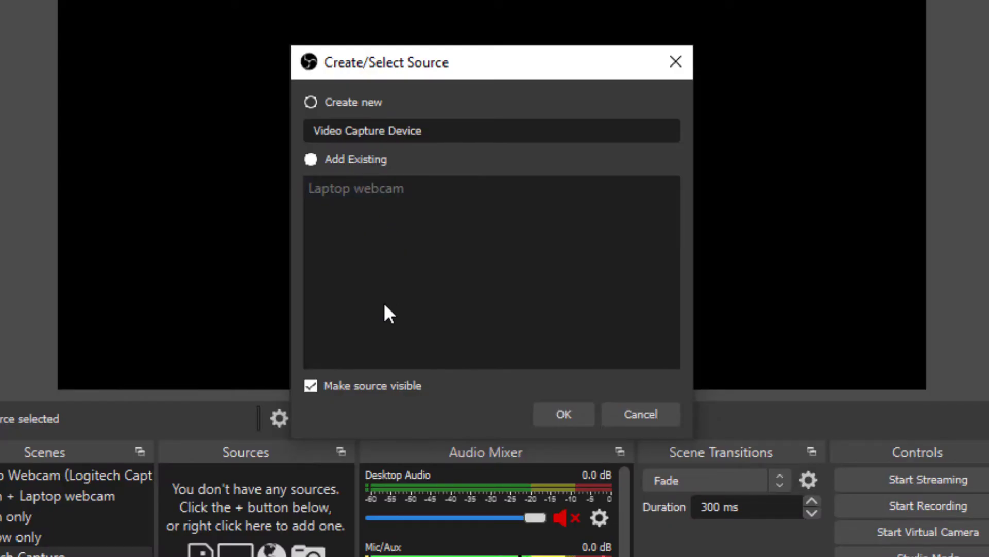
click(311, 102)
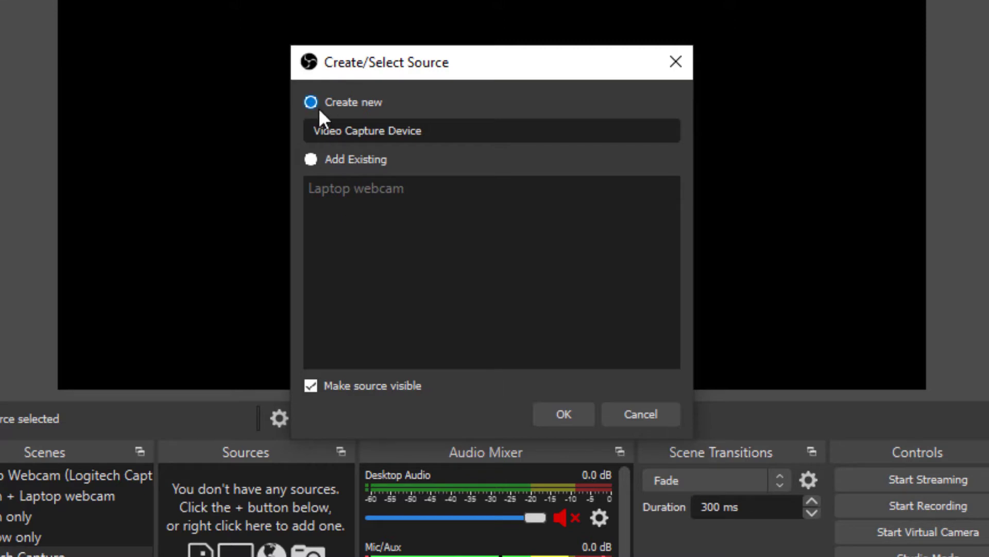
text(L)
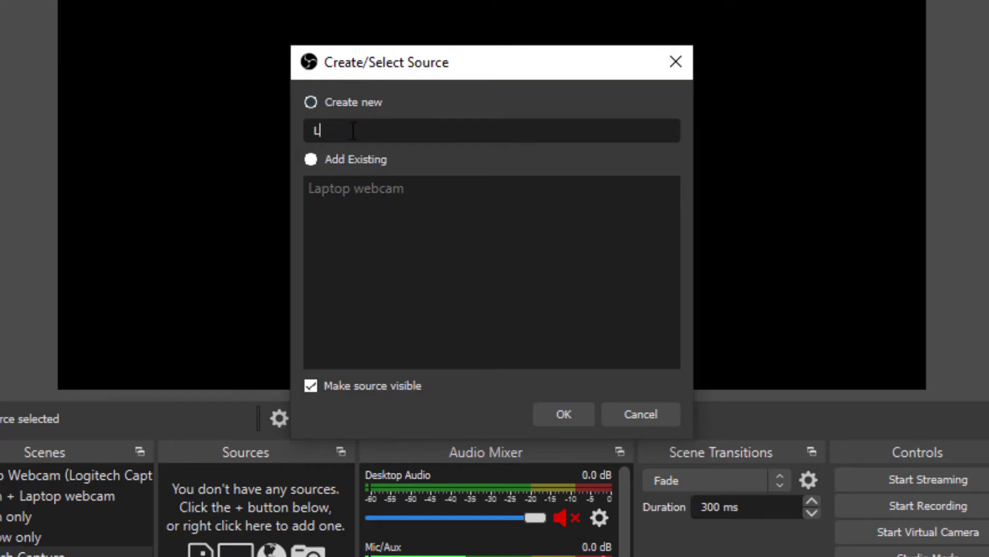
text(ogitech)
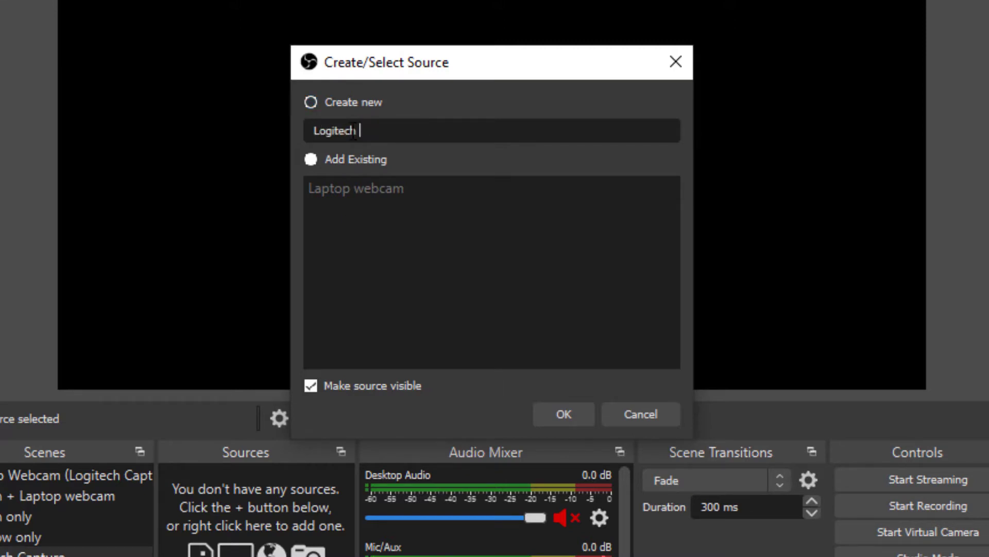
text(C922)
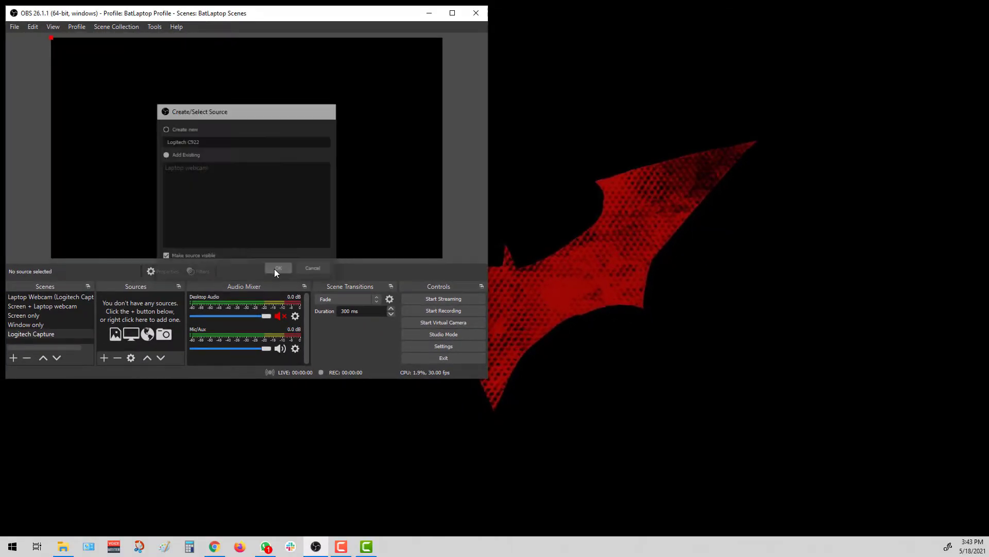
click(278, 268)
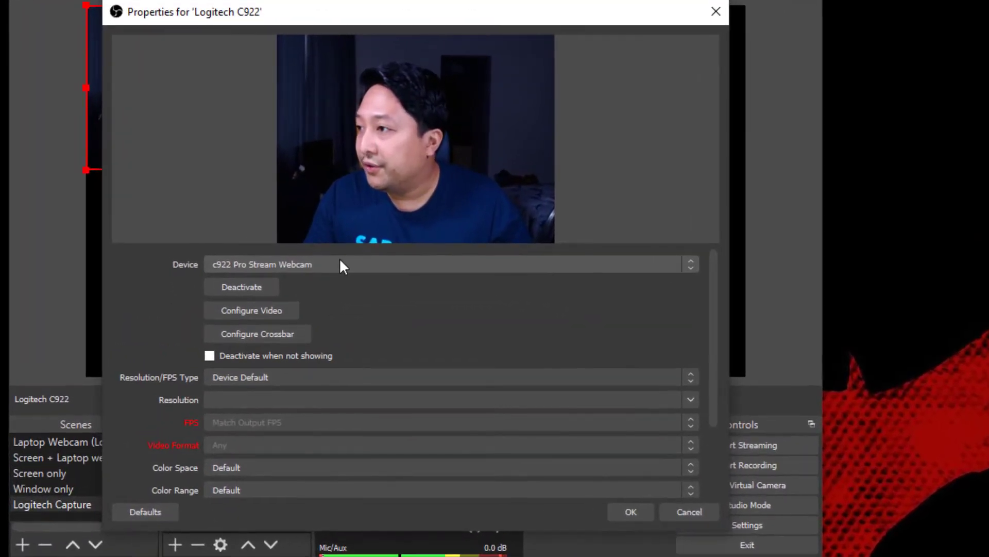
mouse_move(442, 275)
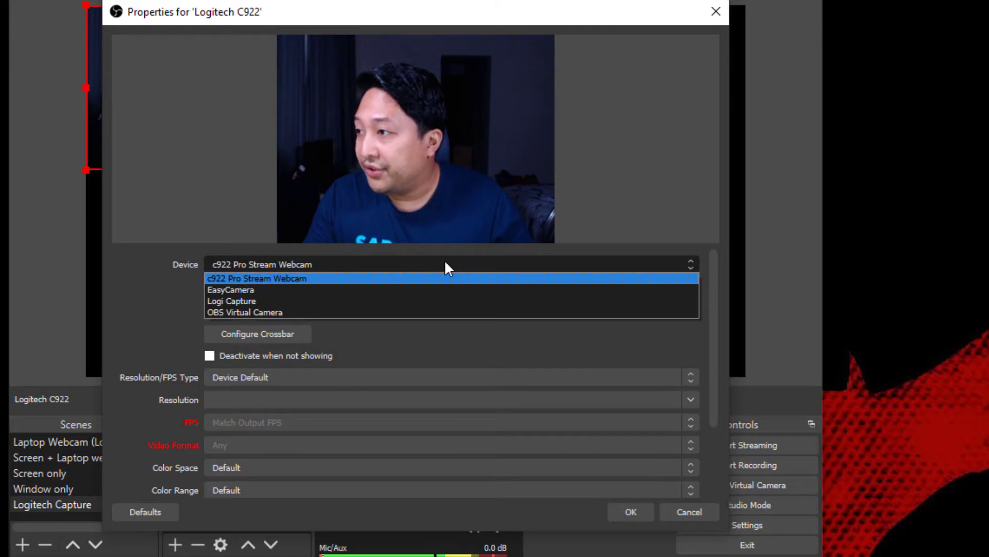
mouse_move(446, 289)
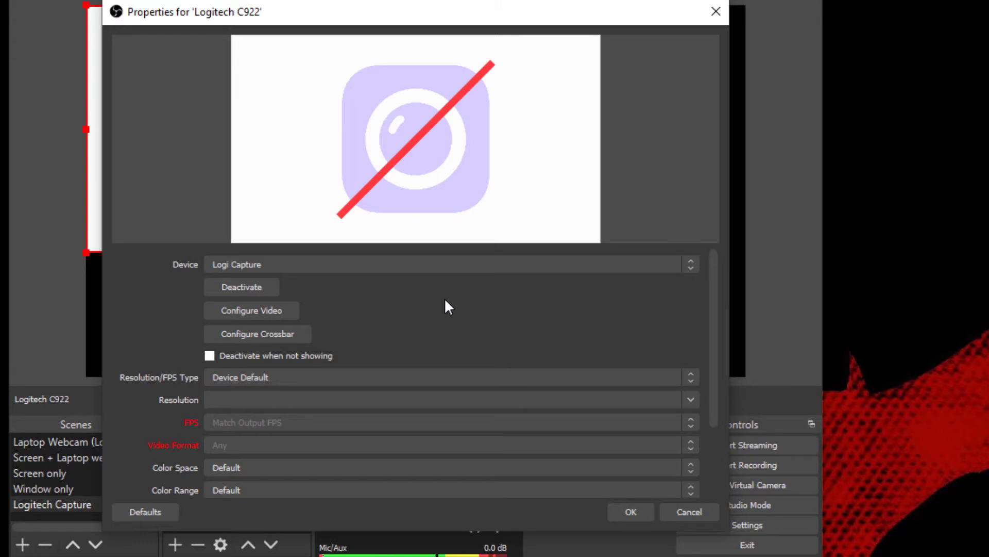
mouse_move(451, 296)
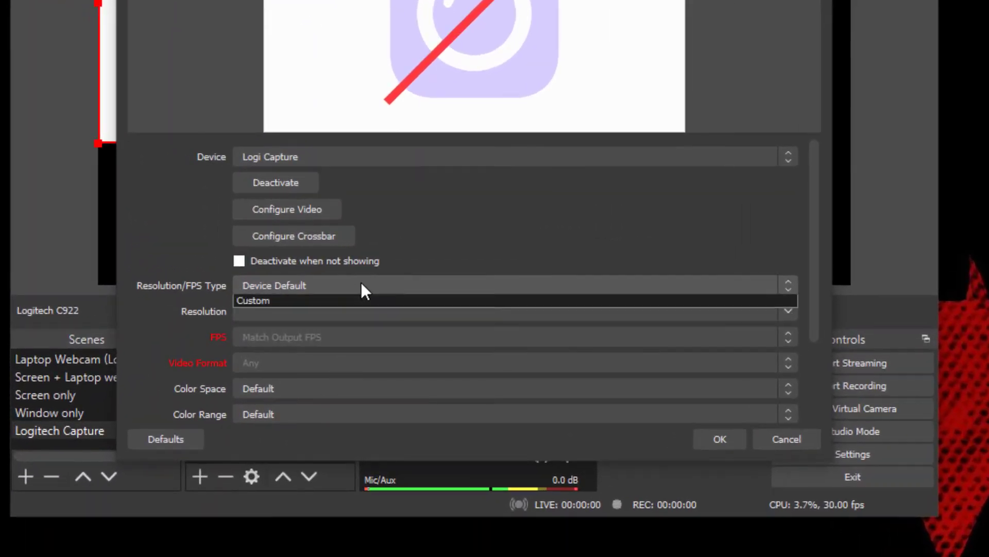
mouse_move(322, 315)
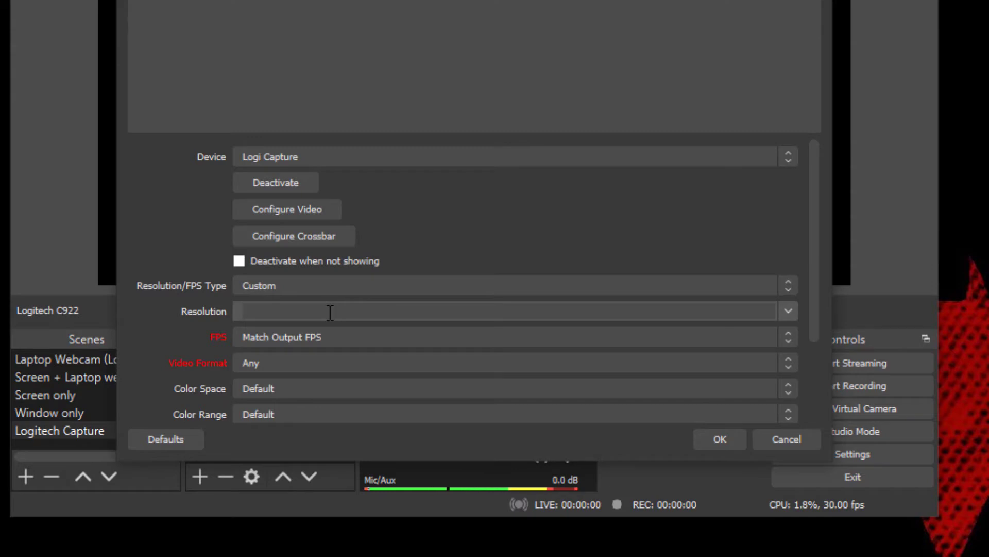
Set the Logitech C922 source to custom resolution 1920x1080 at 30 FPS and confirm.
text(1920x10809)
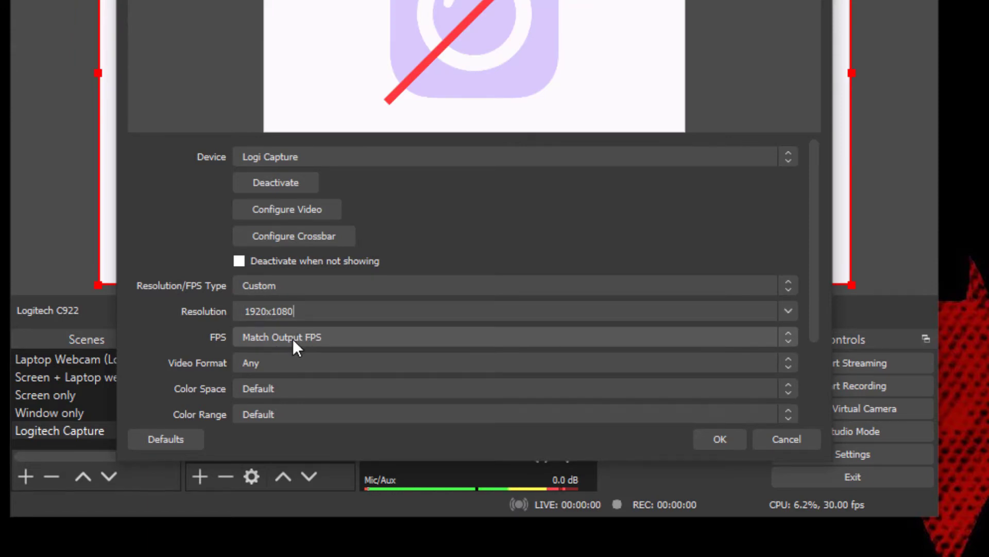
mouse_move(347, 346)
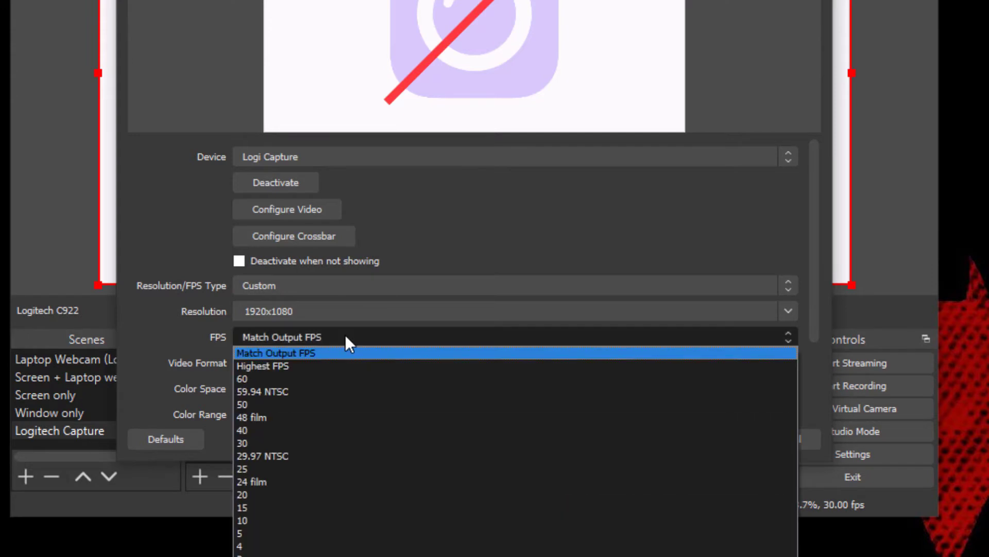
mouse_move(334, 430)
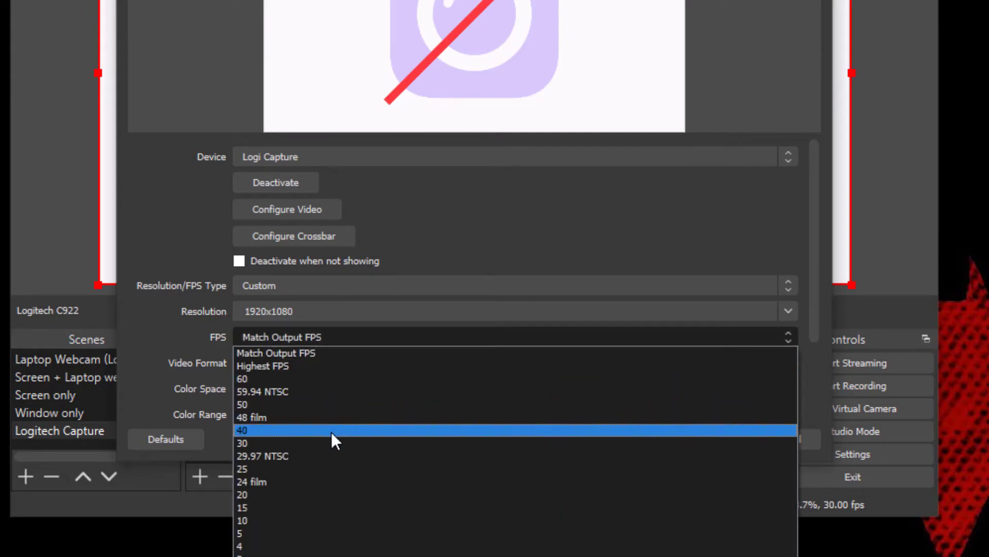
mouse_move(334, 442)
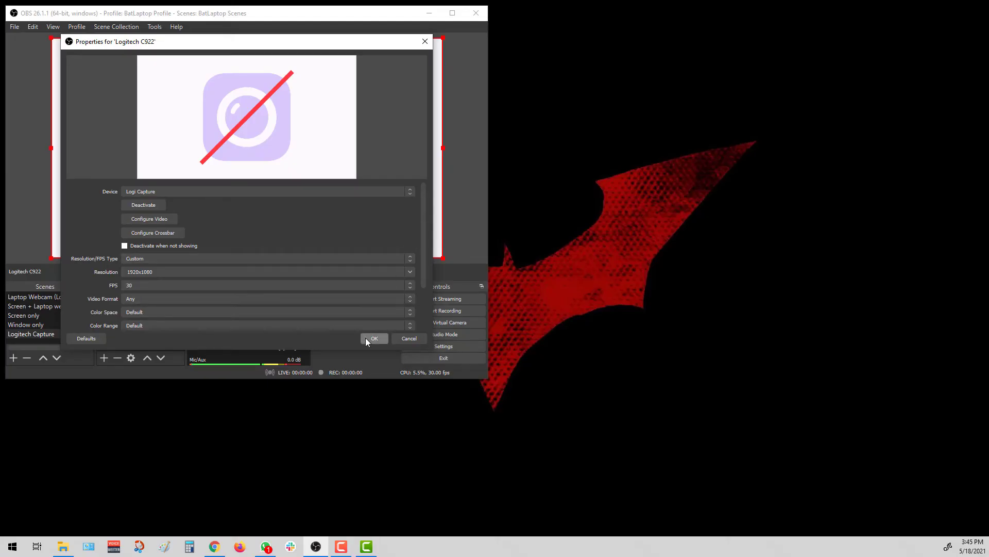
click(373, 338)
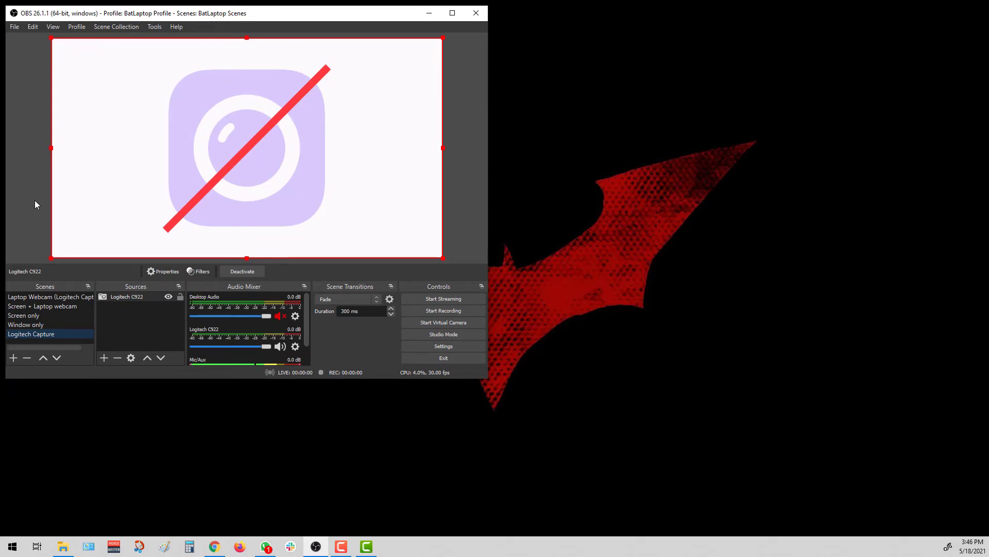
Check the Video settings show 1920x1080 base and output resolution at 30 FPS.
click(14, 27)
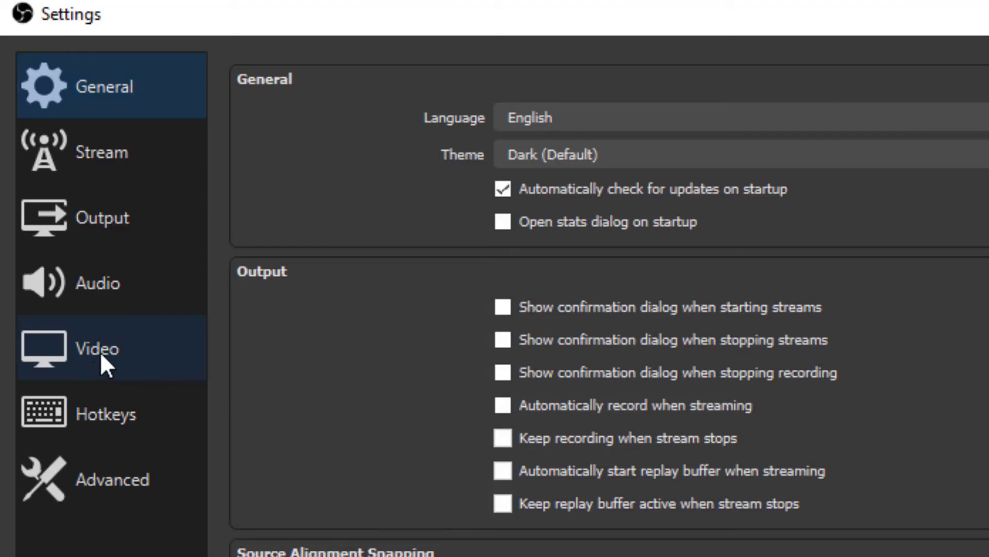
click(96, 348)
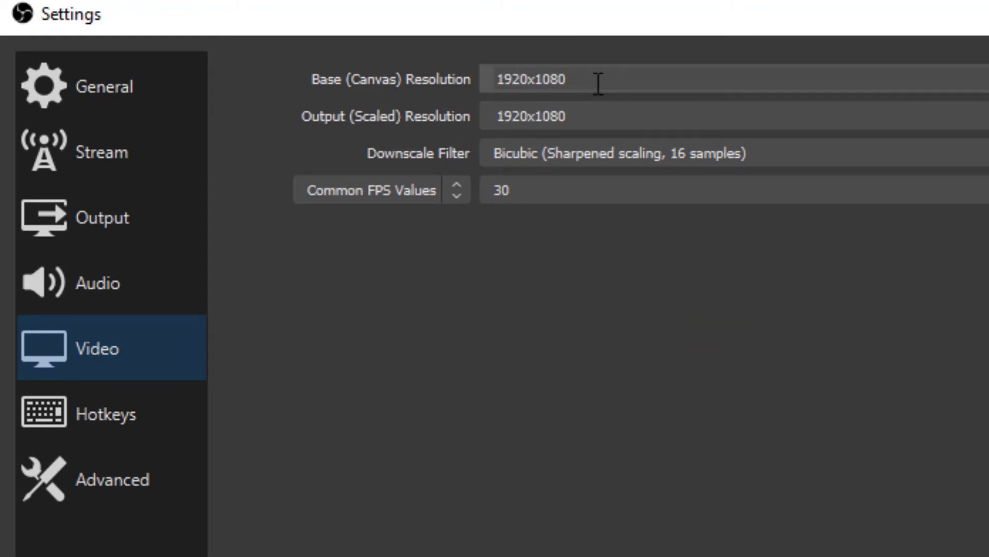
mouse_move(558, 204)
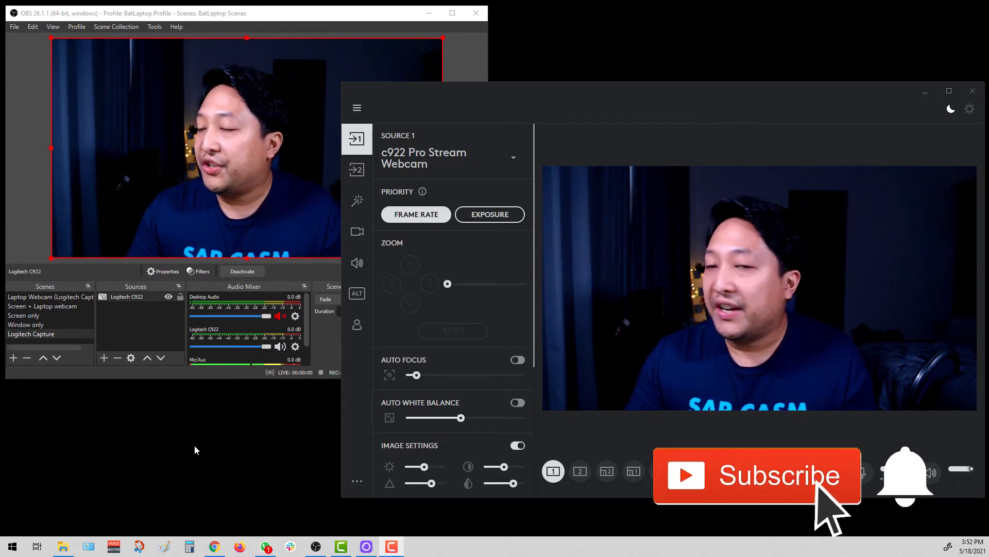
mouse_move(912, 492)
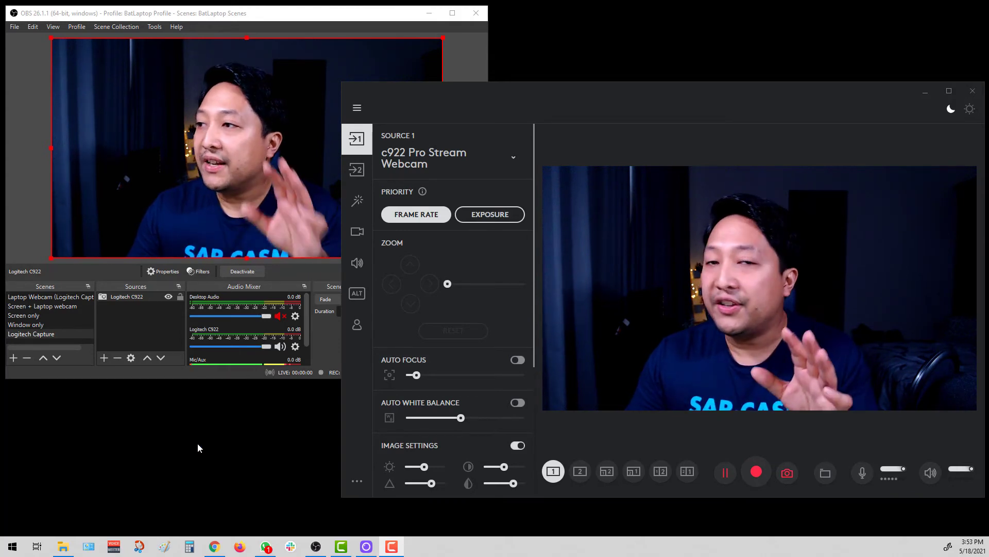
Scroll Source 1's webcam adjustments down to Image Settings and the Anti-Flicker toggle.
scroll(down, 3)
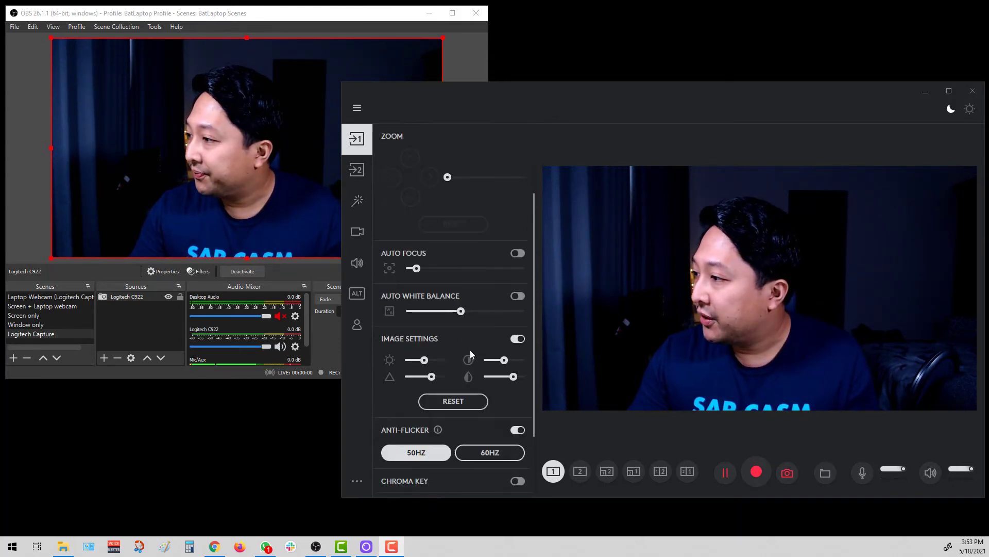
scroll(down, 3)
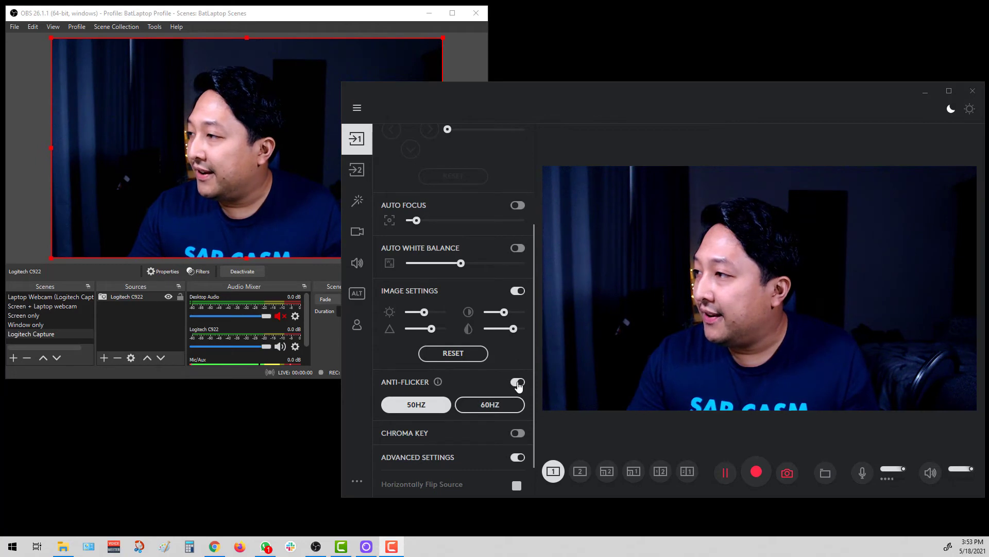
click(516, 382)
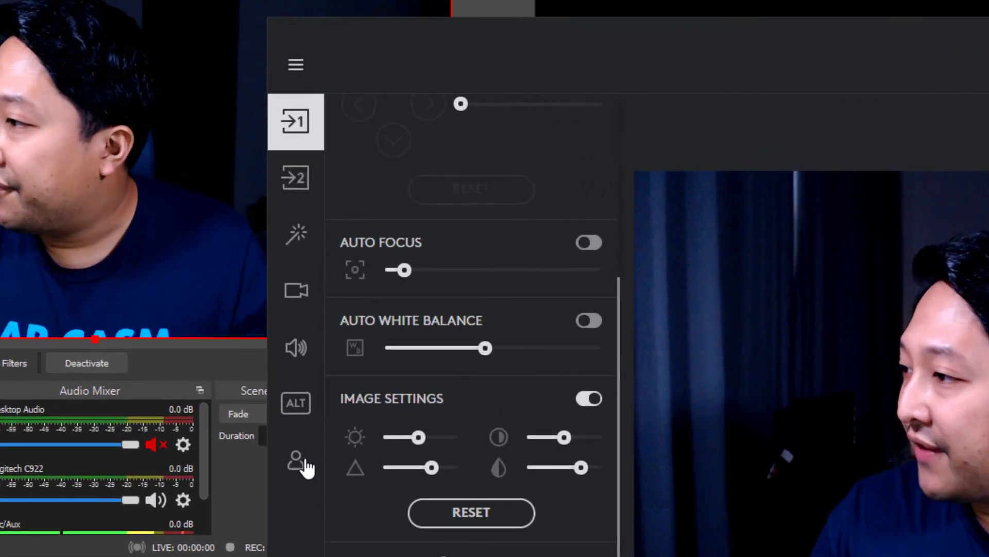
Switch the settings profile to Test, then back to BatLaptop on the account page.
click(295, 460)
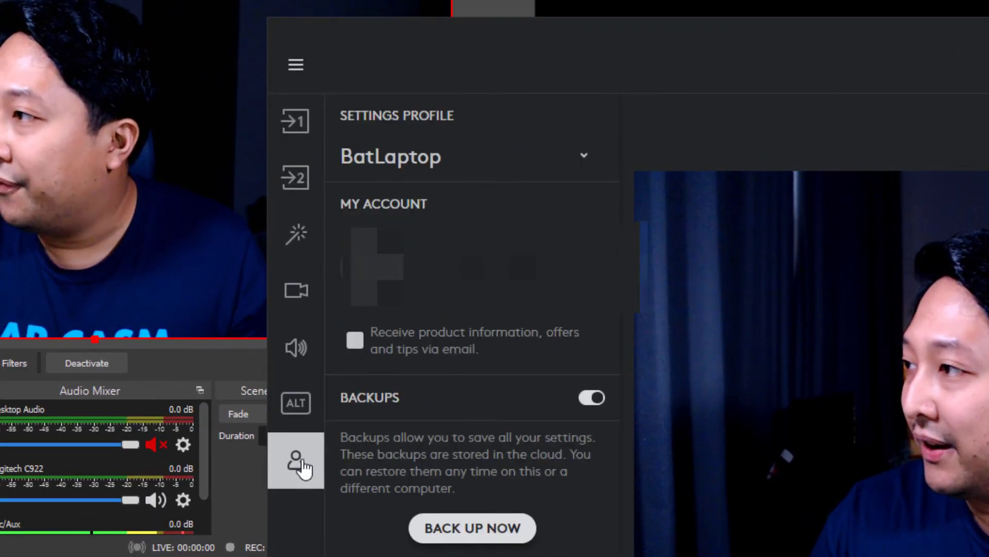
click(581, 155)
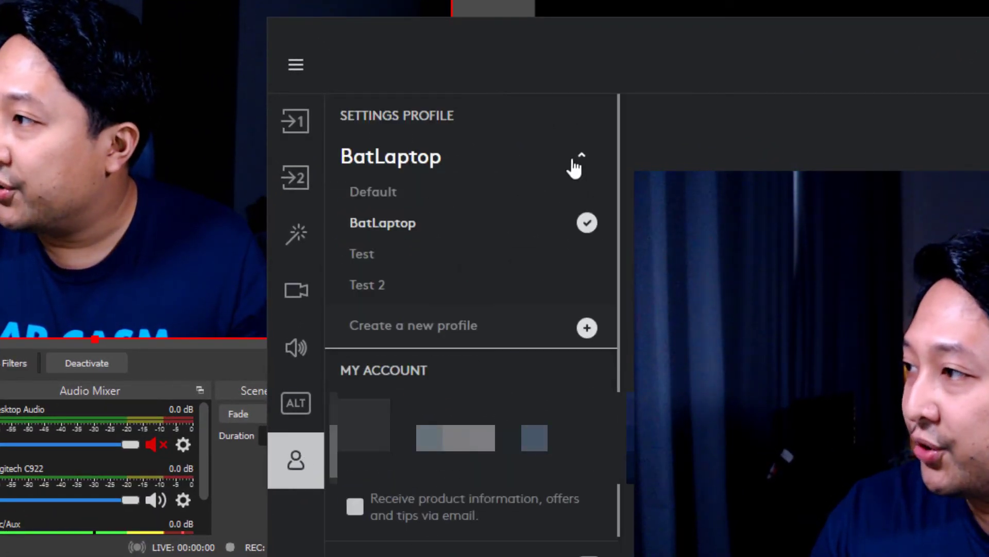
mouse_move(490, 260)
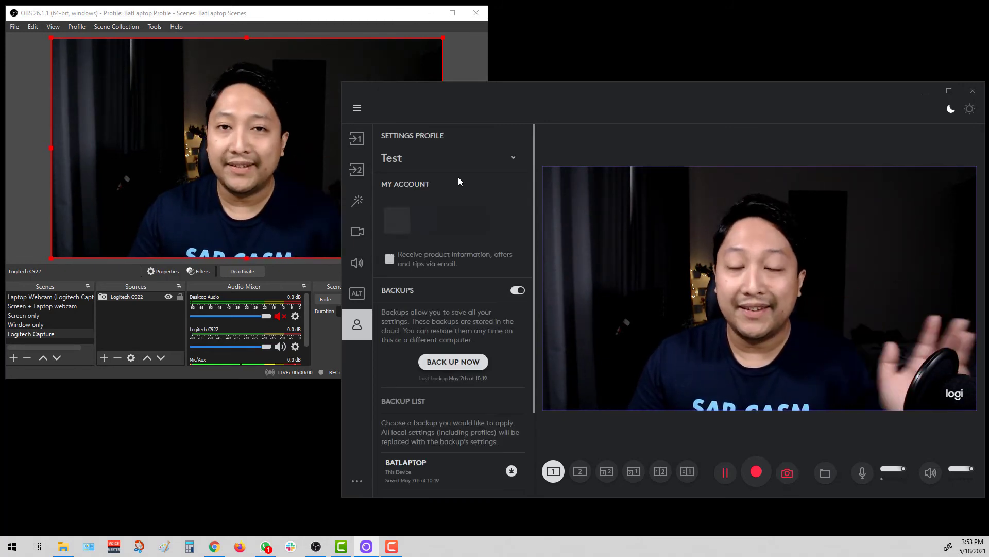
click(449, 158)
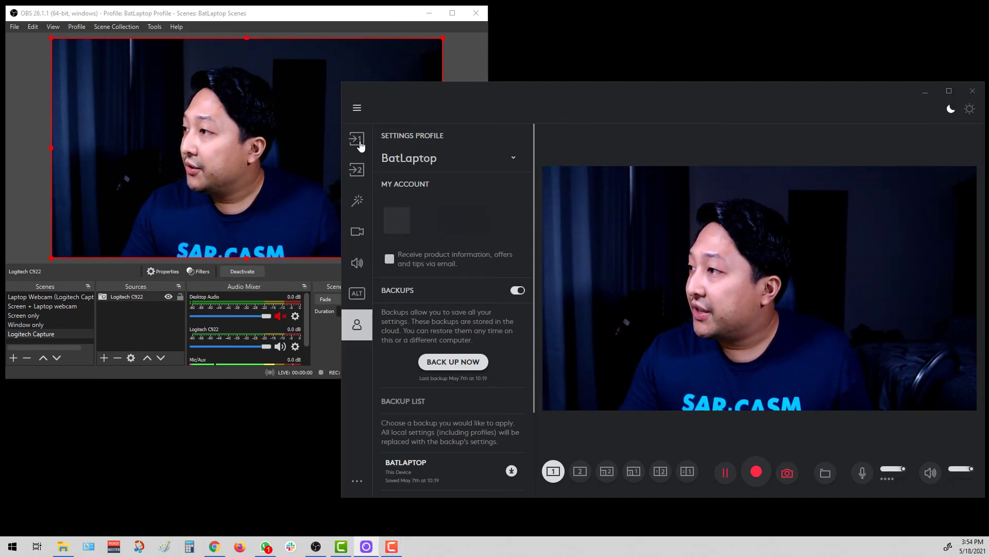
Return to Source 1's c922 adjustments and scroll to the Auto Focus and White Balance toggles.
click(357, 139)
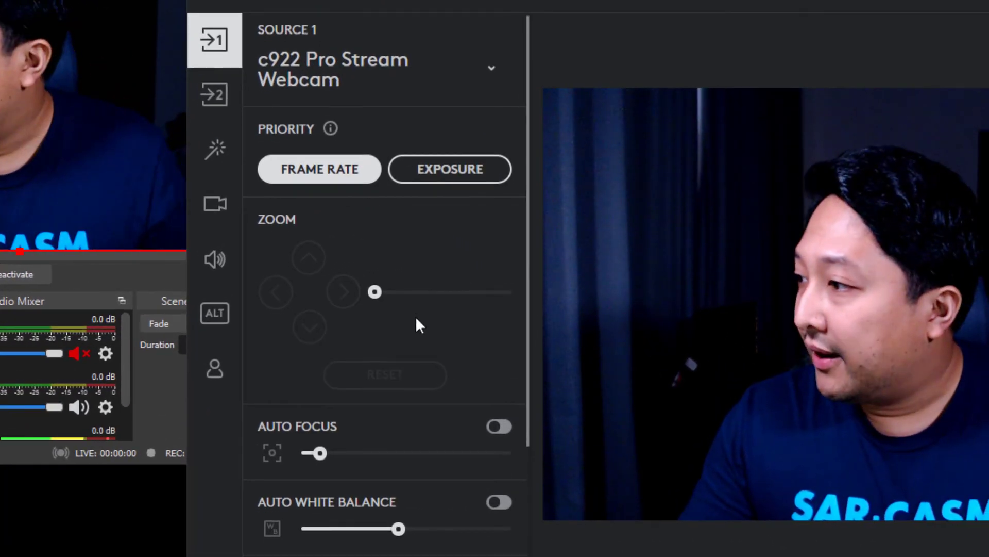
scroll(down, 3)
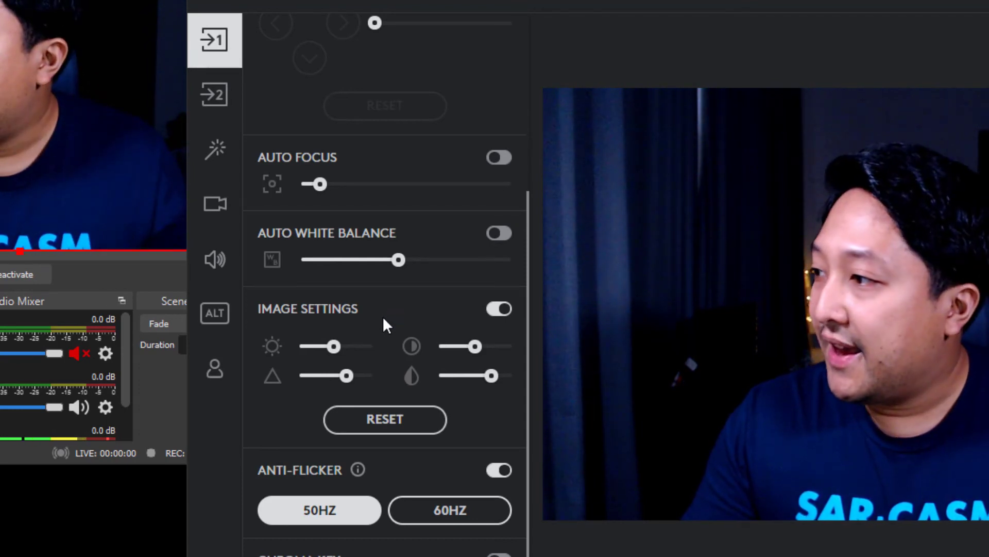
mouse_move(499, 202)
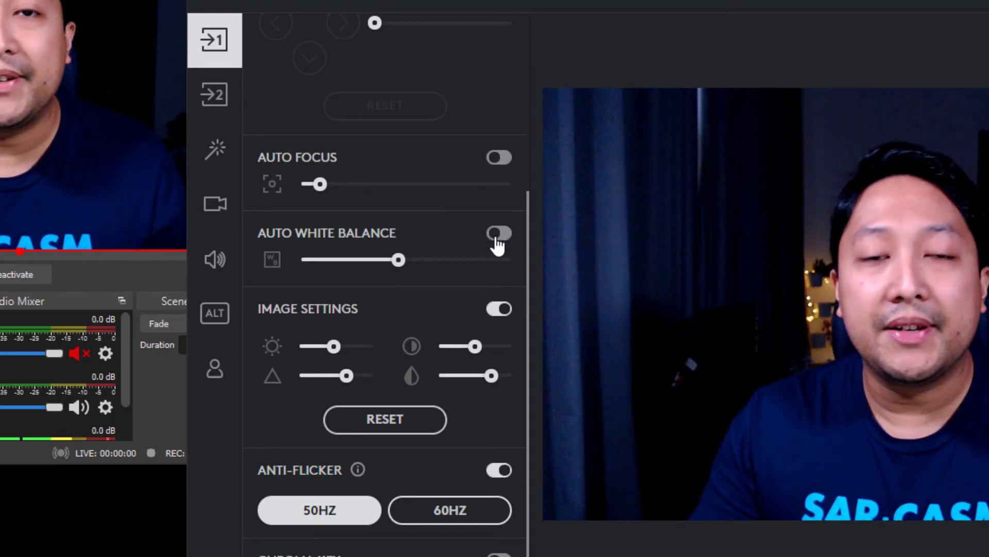
mouse_move(498, 241)
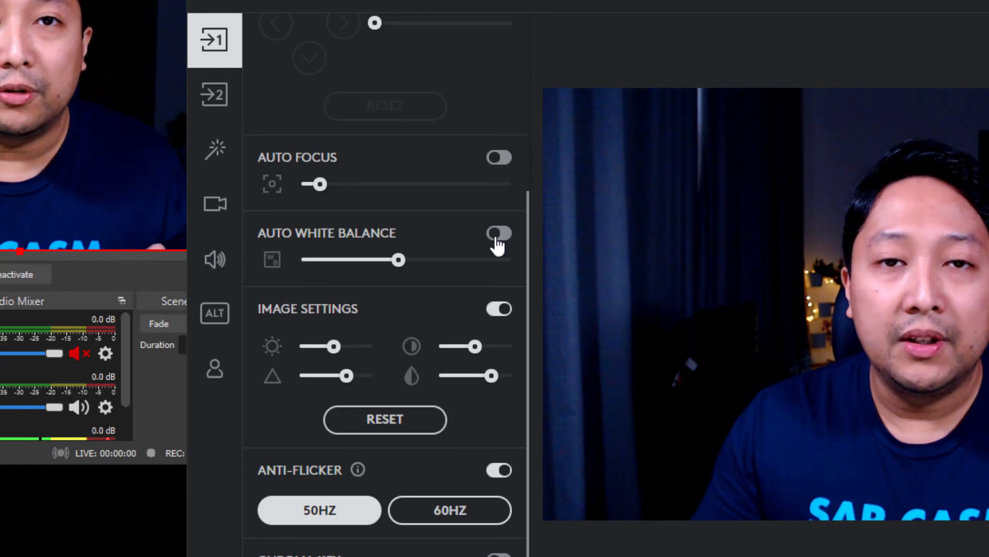